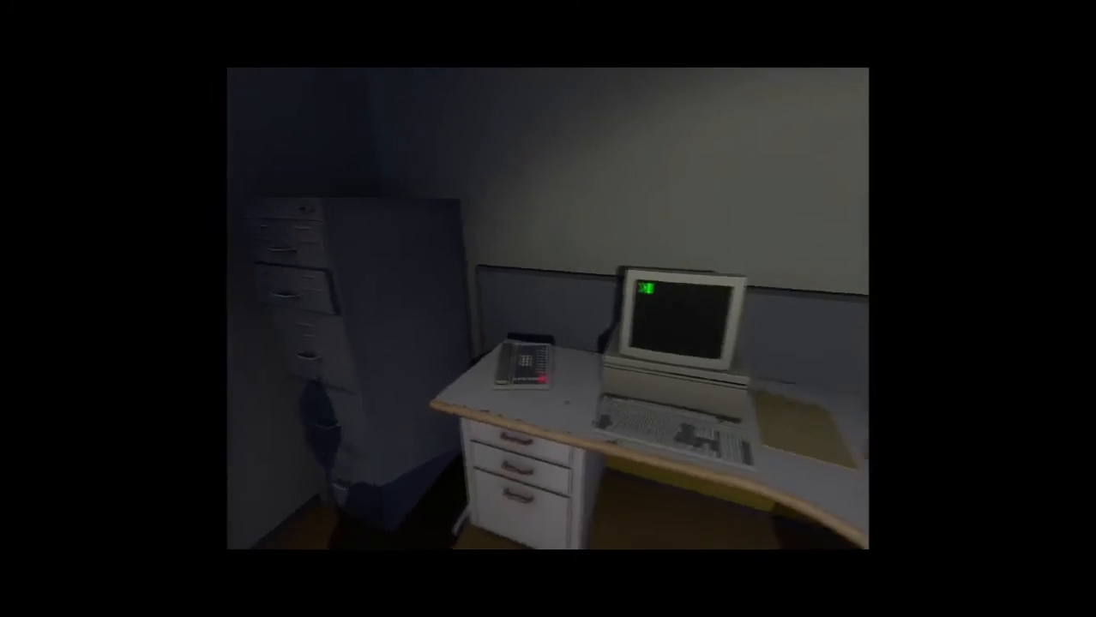
{"action": "mouse_move", "coordinate": [548, 308]}
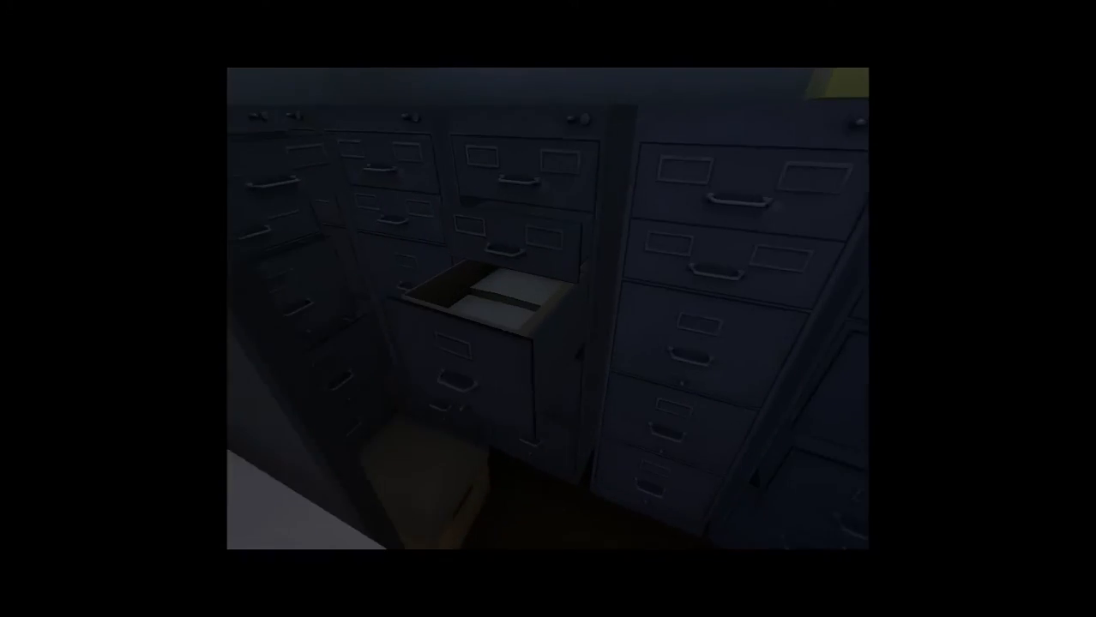
Pause the game briefly and resume to continue exploring office 427
{"action": "key", "text": "Escape"}
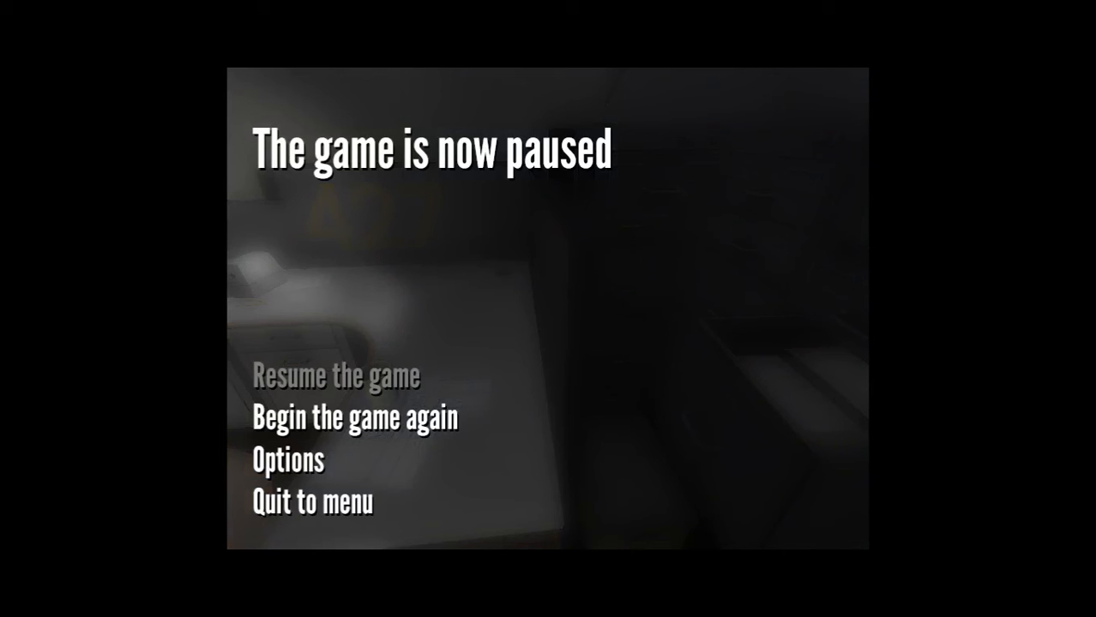
{"action": "mouse_move", "coordinate": [336, 376]}
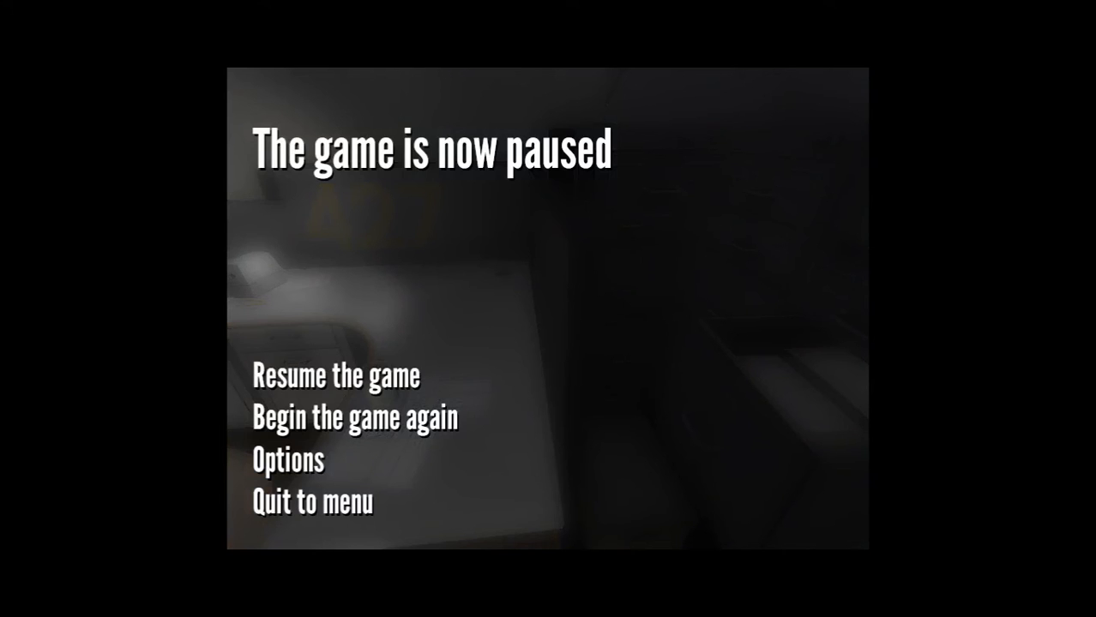
{"action": "left_click", "coordinate": [338, 376]}
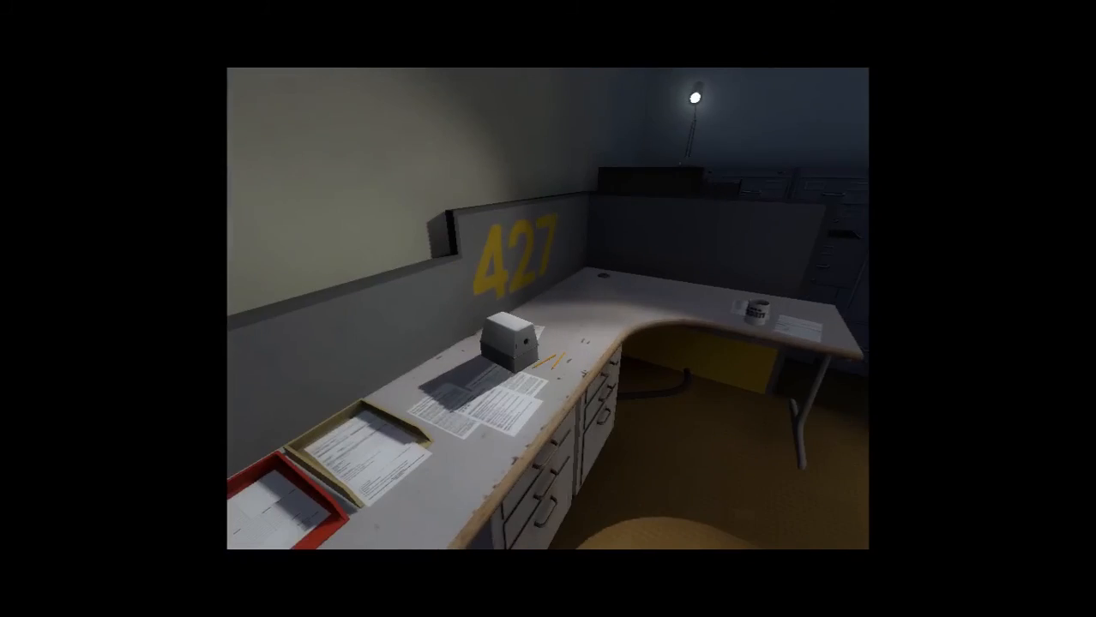
{"action": "mouse_move", "coordinate": [548, 309]}
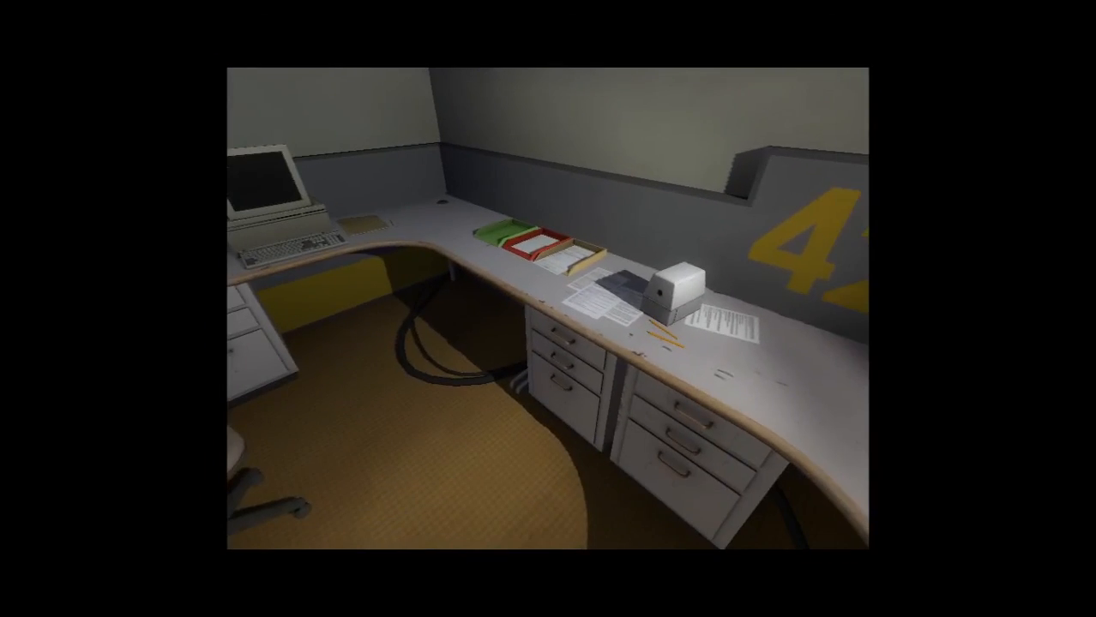
{"action": "mouse_move", "coordinate": [548, 308]}
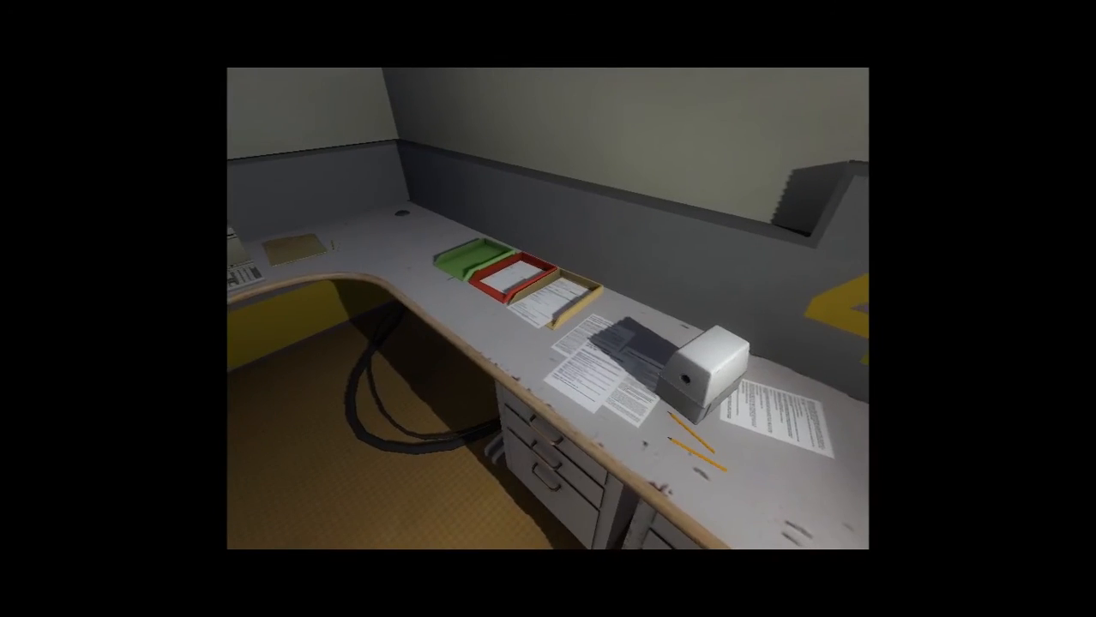
{"action": "mouse_move", "coordinate": [548, 309]}
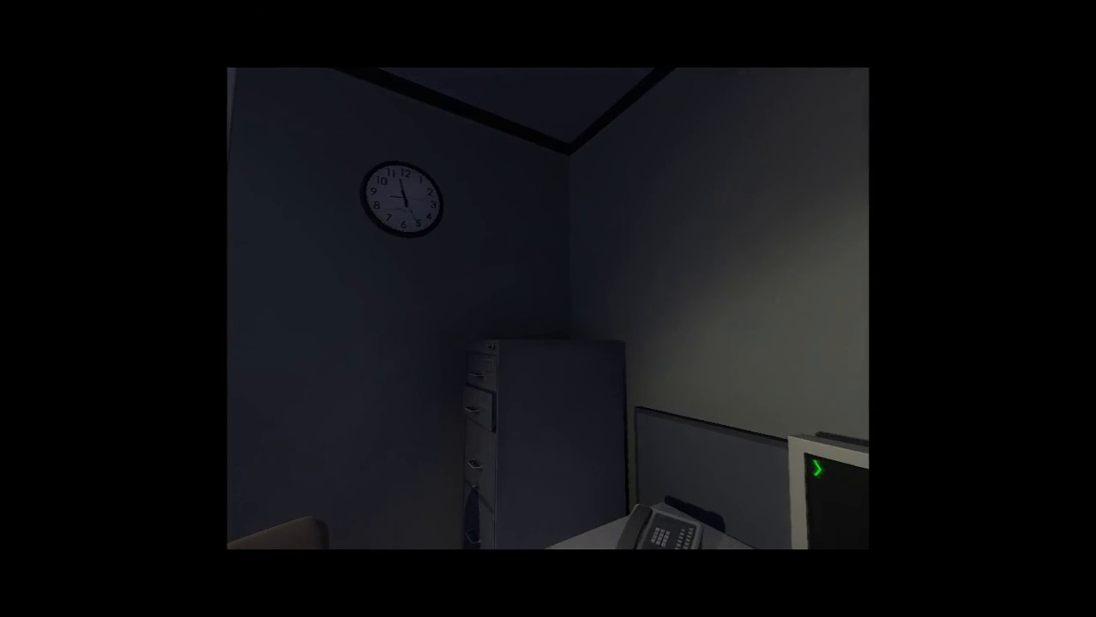
{"action": "mouse_move", "coordinate": [548, 308]}
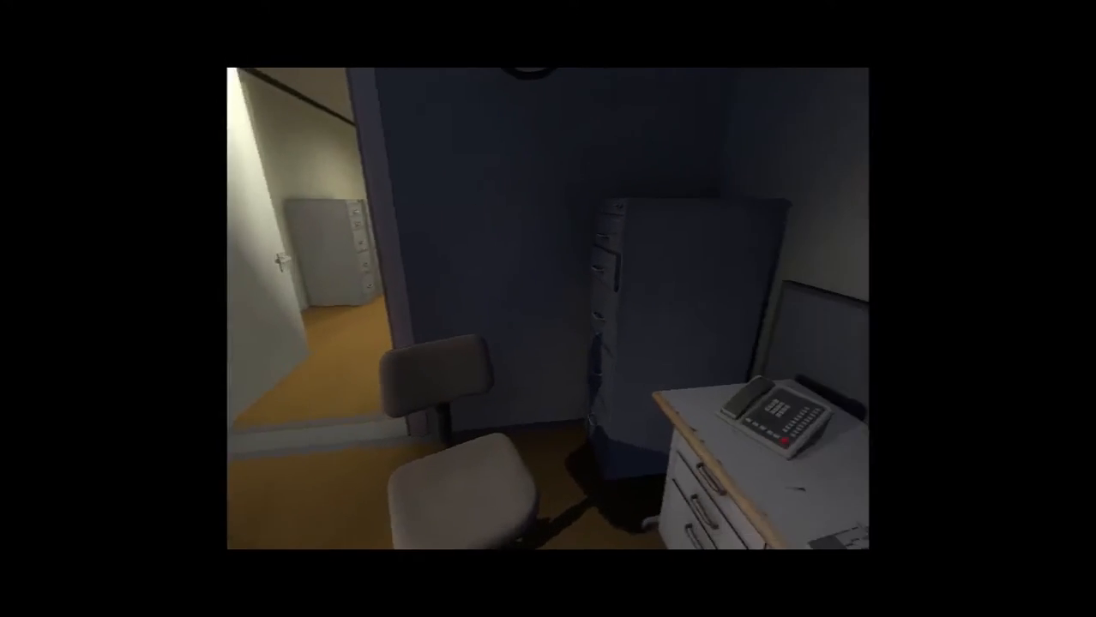
{"action": "mouse_move", "coordinate": [548, 309]}
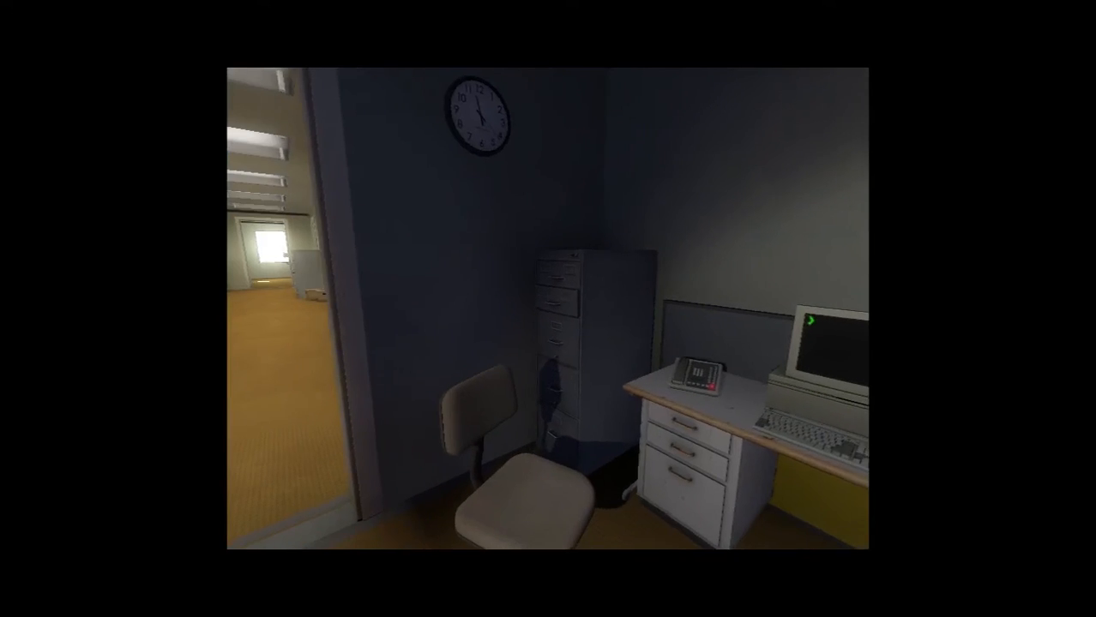
{"action": "mouse_move", "coordinate": [548, 309]}
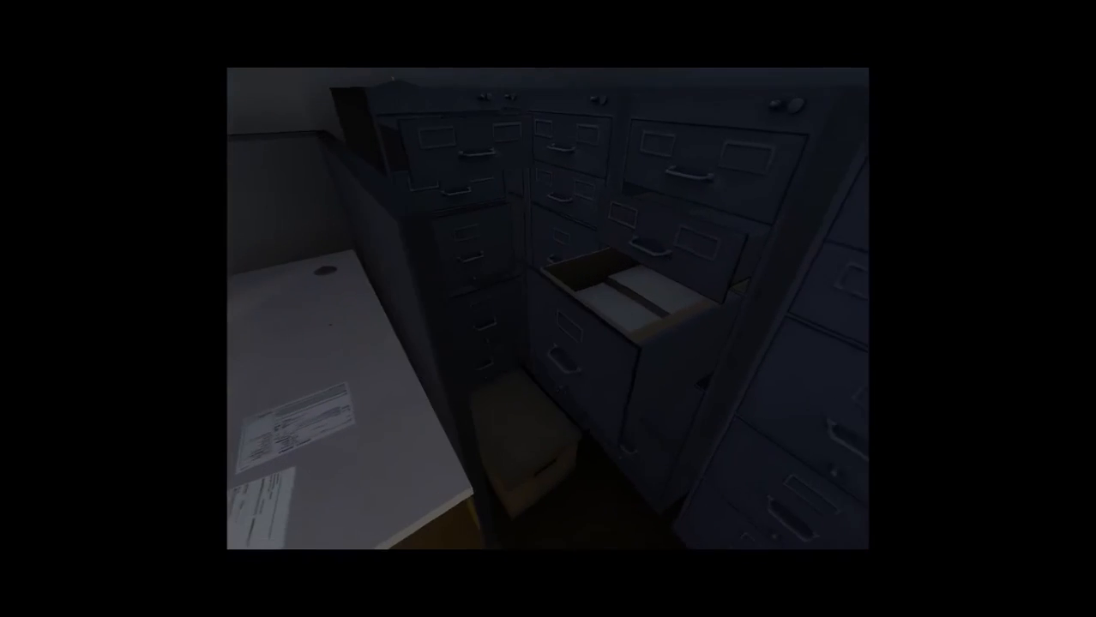
{"action": "mouse_move", "coordinate": [549, 309]}
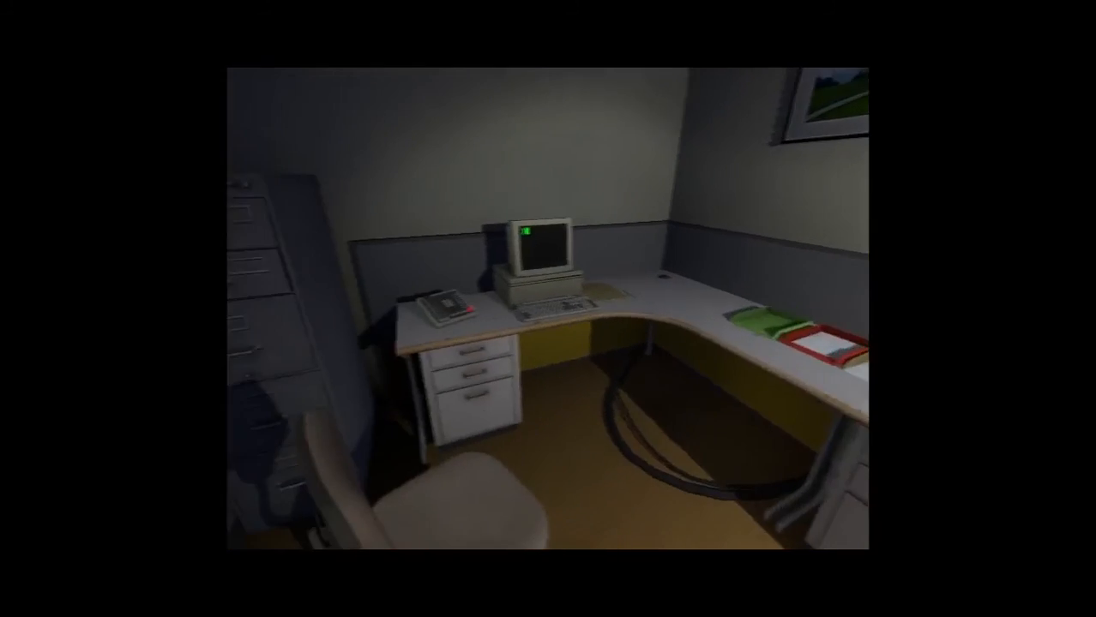
{"action": "mouse_move", "coordinate": [548, 309]}
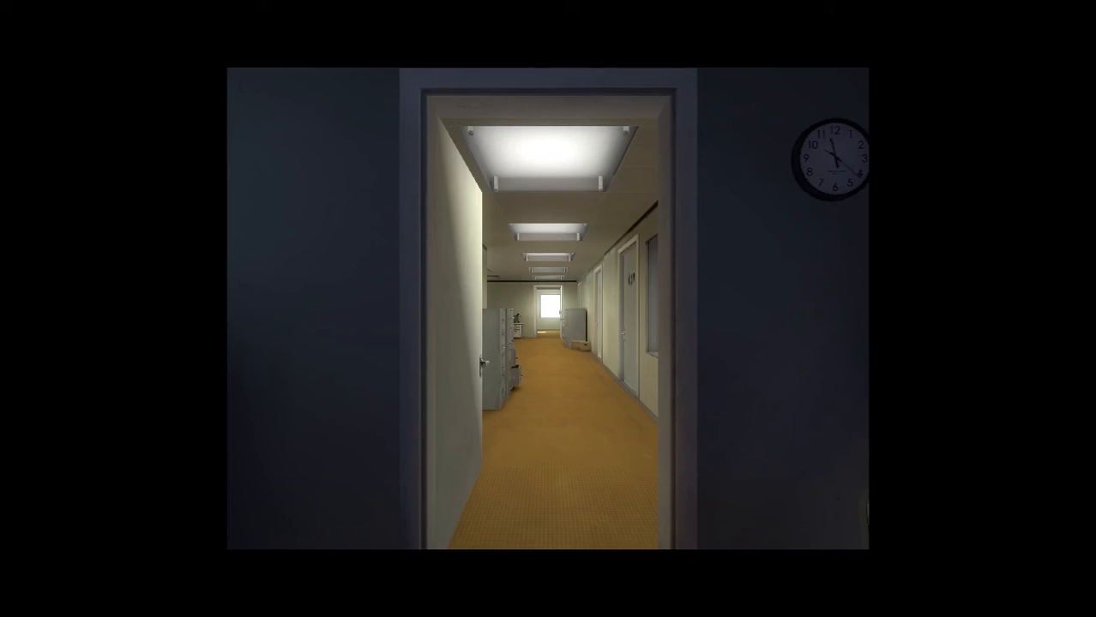
Walk out of office 427 and down the hallway past office 429
{"action": "key", "text": "w"}
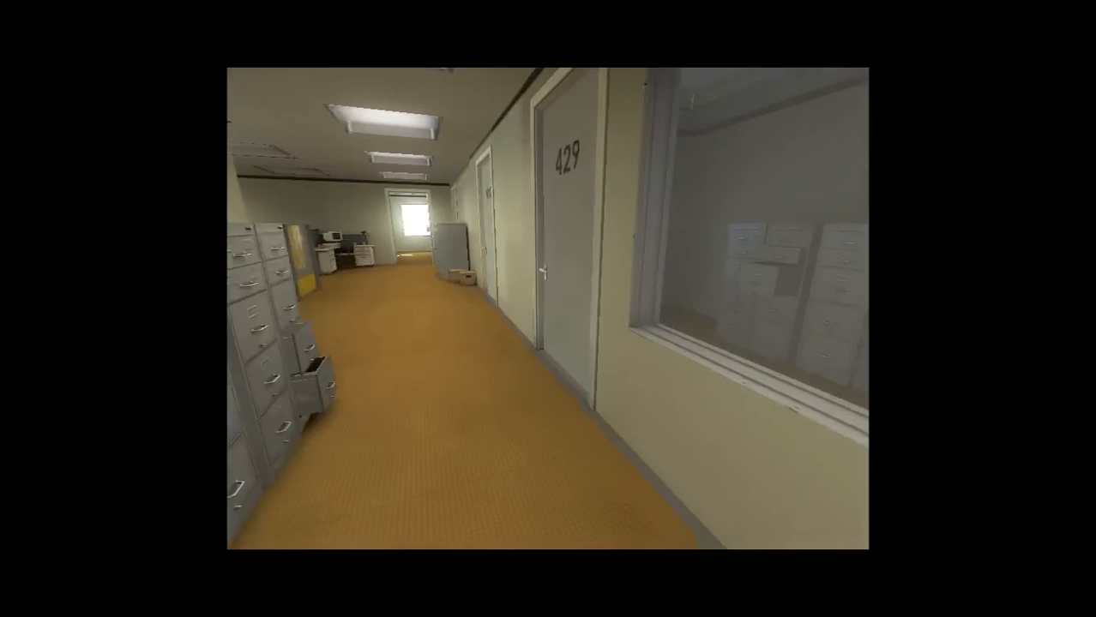
{"action": "mouse_move", "coordinate": [548, 309]}
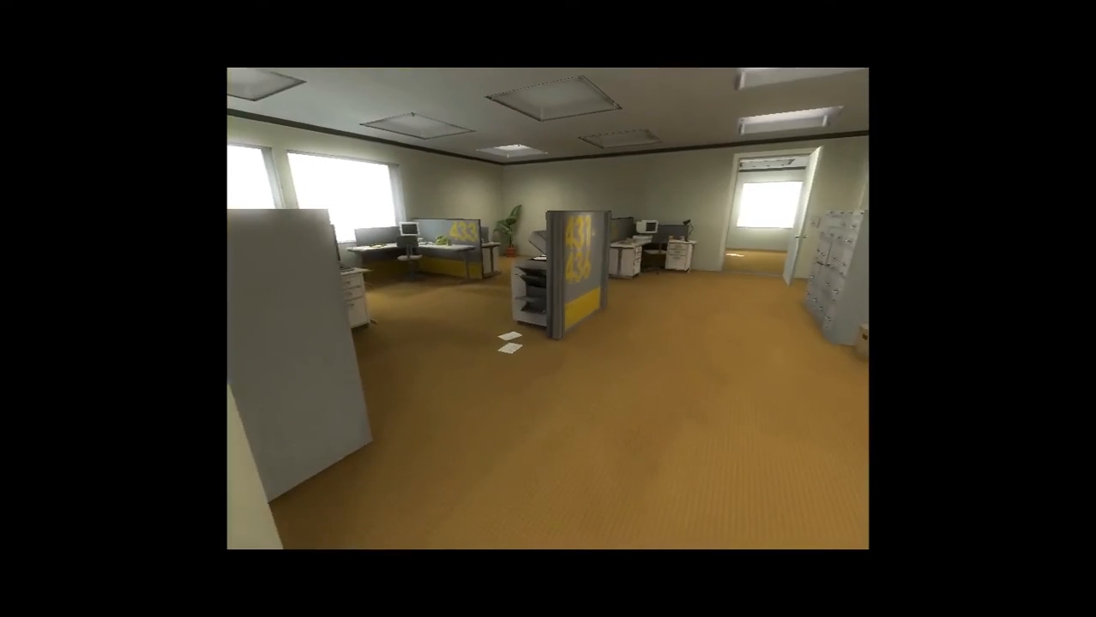
{"action": "mouse_move", "coordinate": [548, 308]}
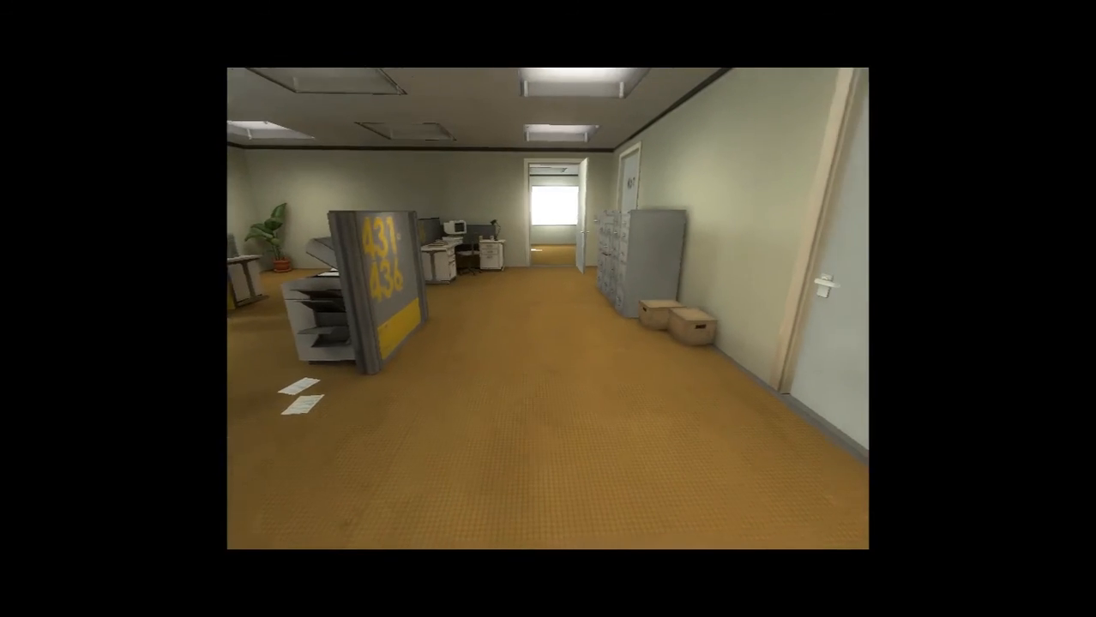